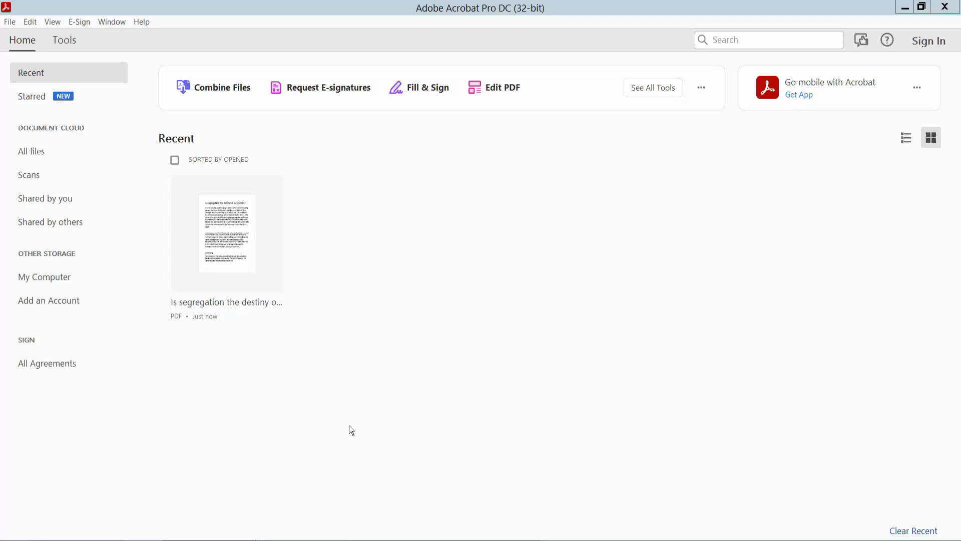
mouse_move(495, 36)
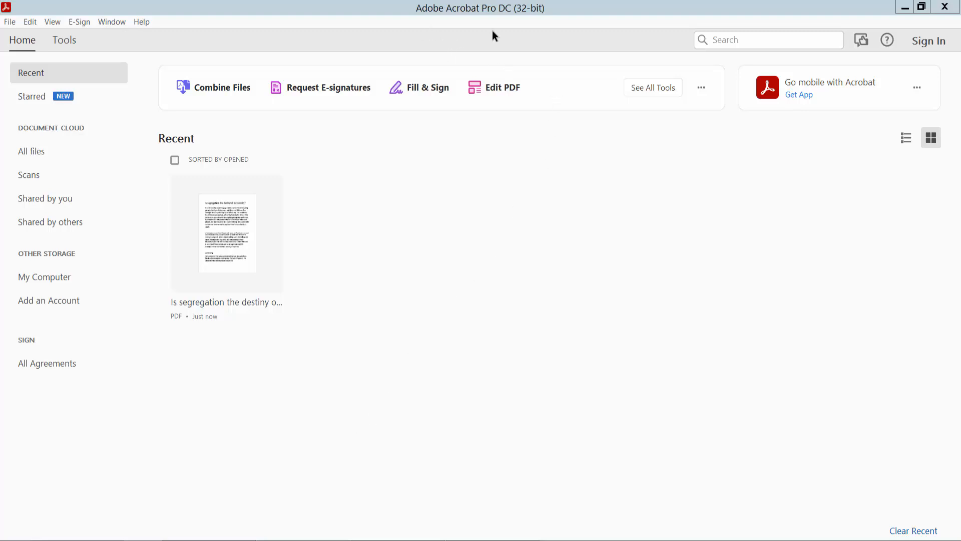
mouse_move(238, 253)
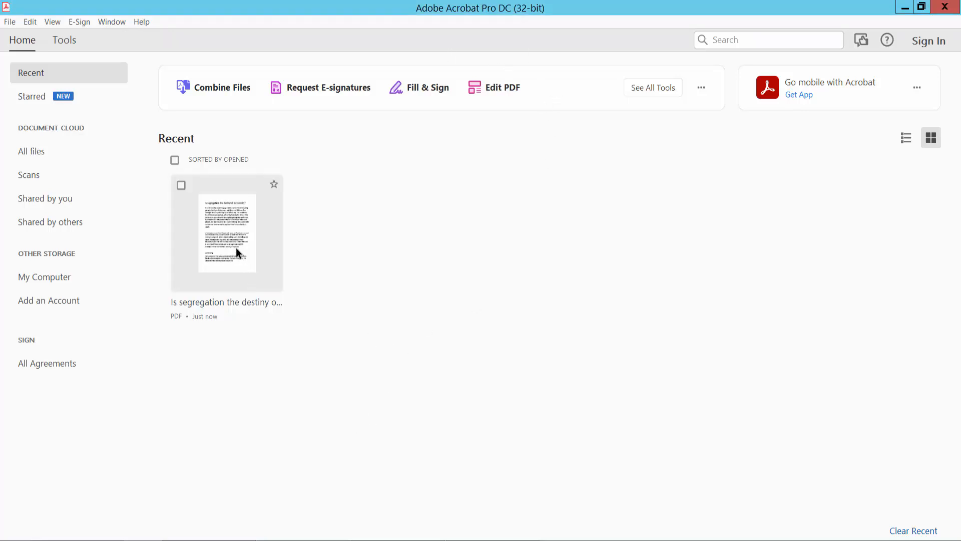
- Open the recent PDF 'Is segregation the destiny of modernity' from the Home screen
double_click(226, 232)
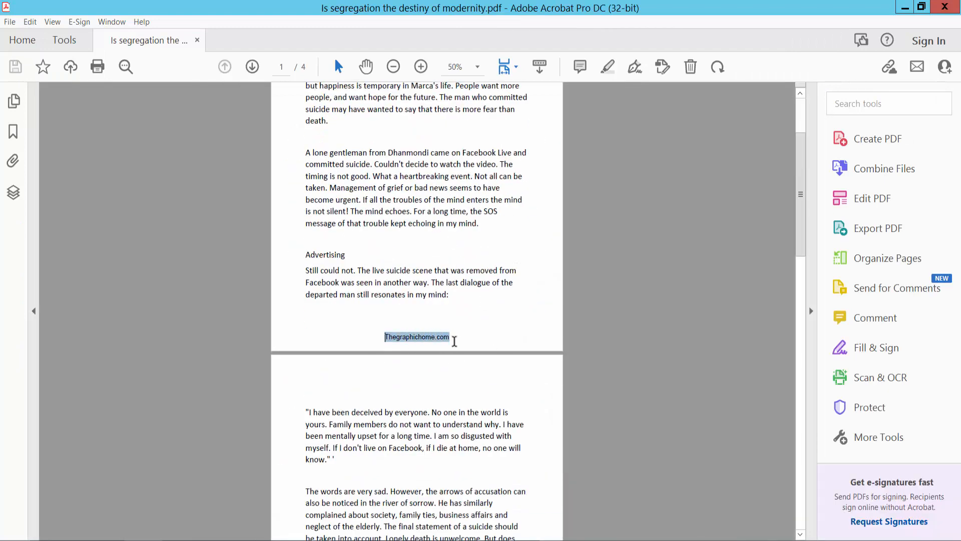
- Show page thumbnails, start the Edit PDF tool, and reveal the Header & Footer options
left_click(13, 100)
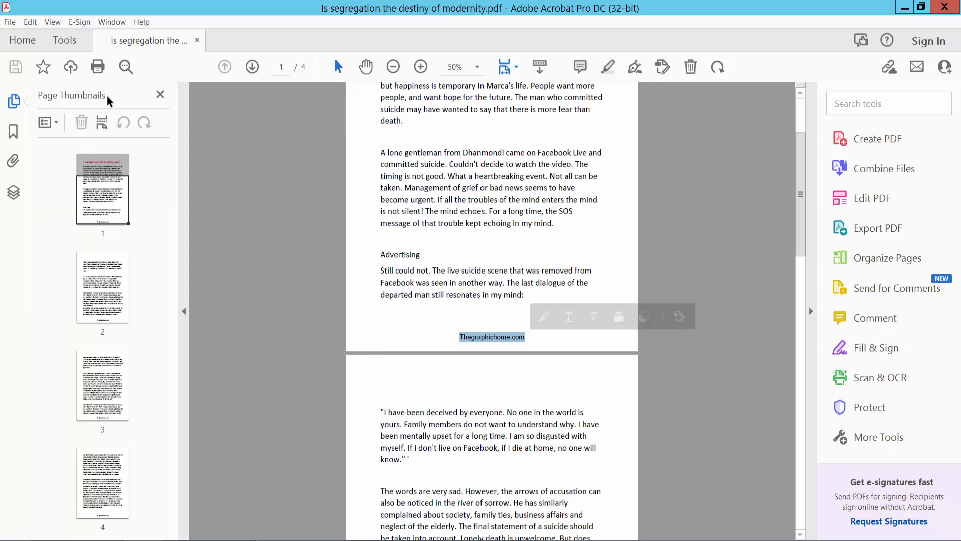
left_click(64, 40)
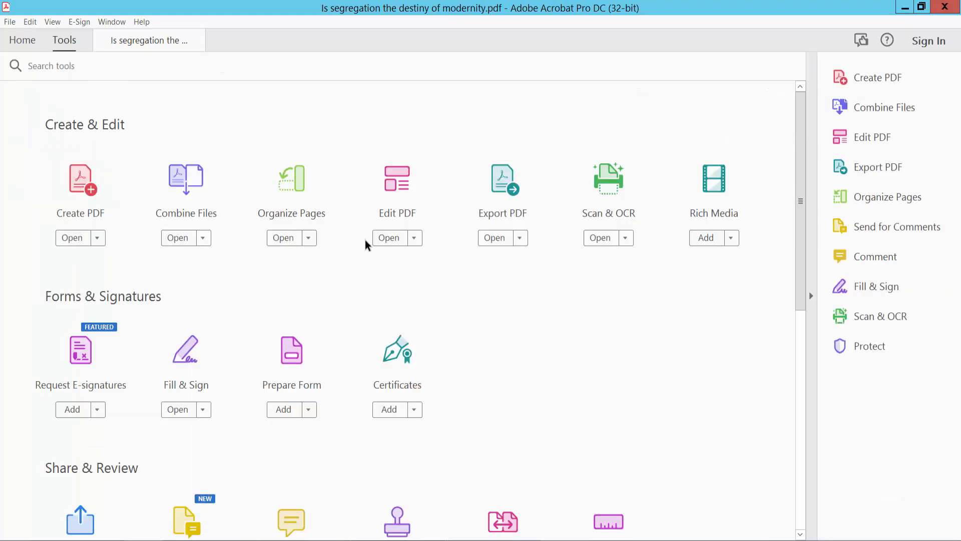
left_click(388, 237)
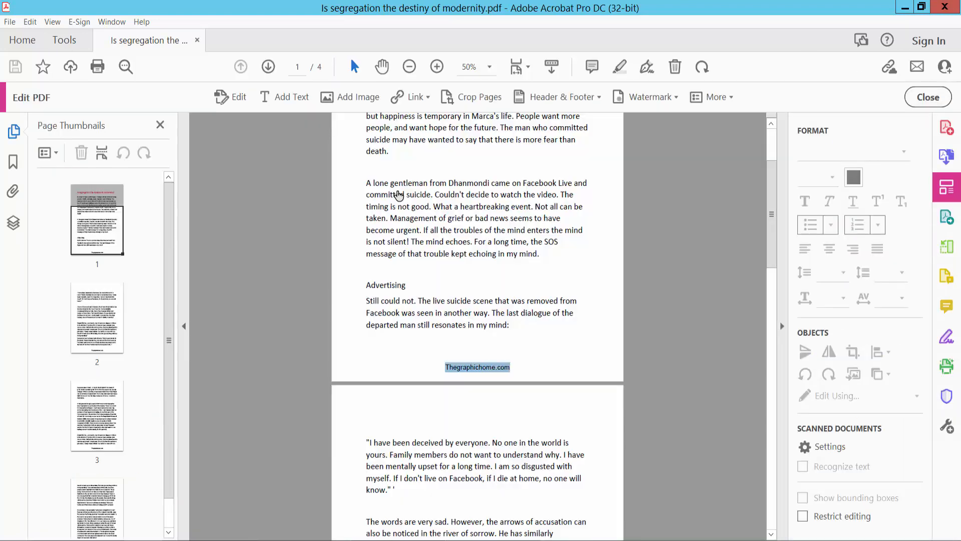
left_click(802, 498)
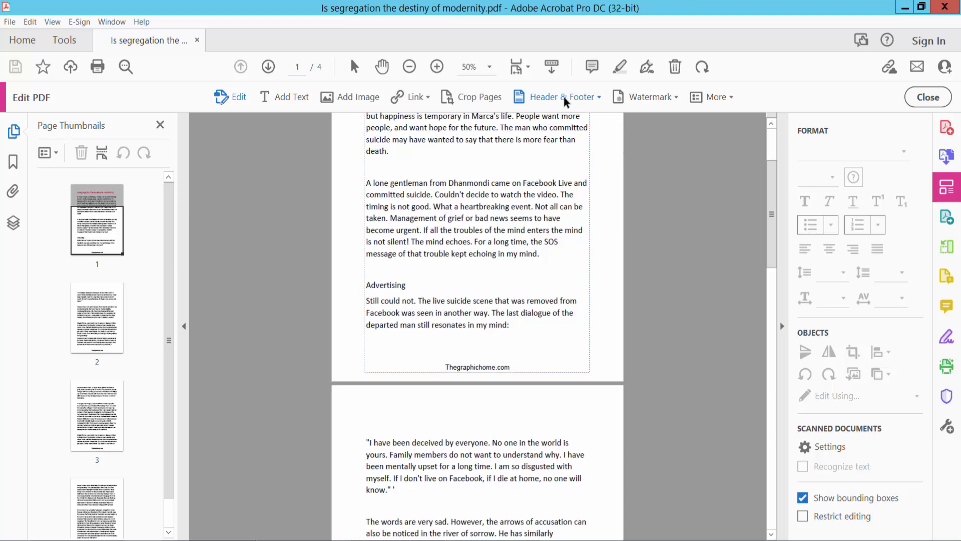
left_click(565, 96)
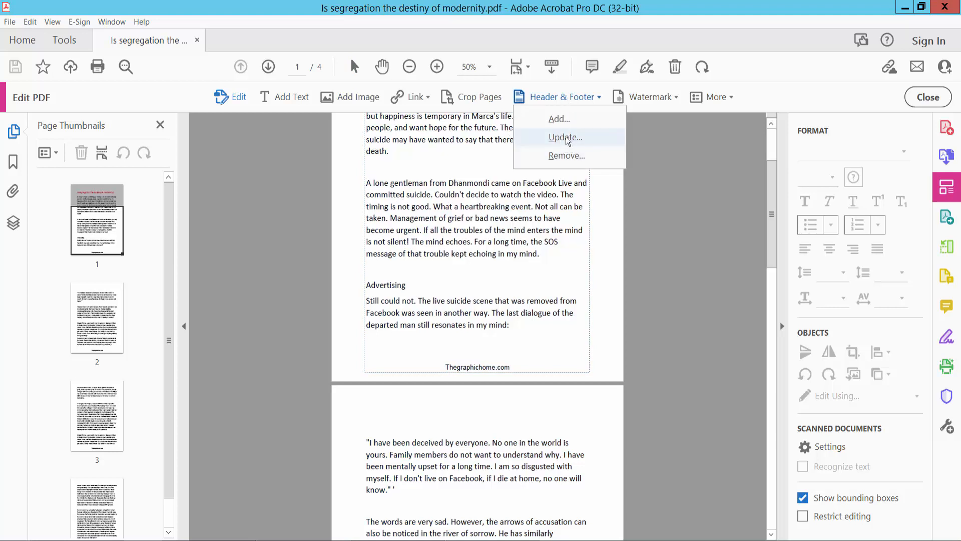
- In Update Header and Footer, replace the Thegraphichome.com center footer with placeholder text
left_click(565, 137)
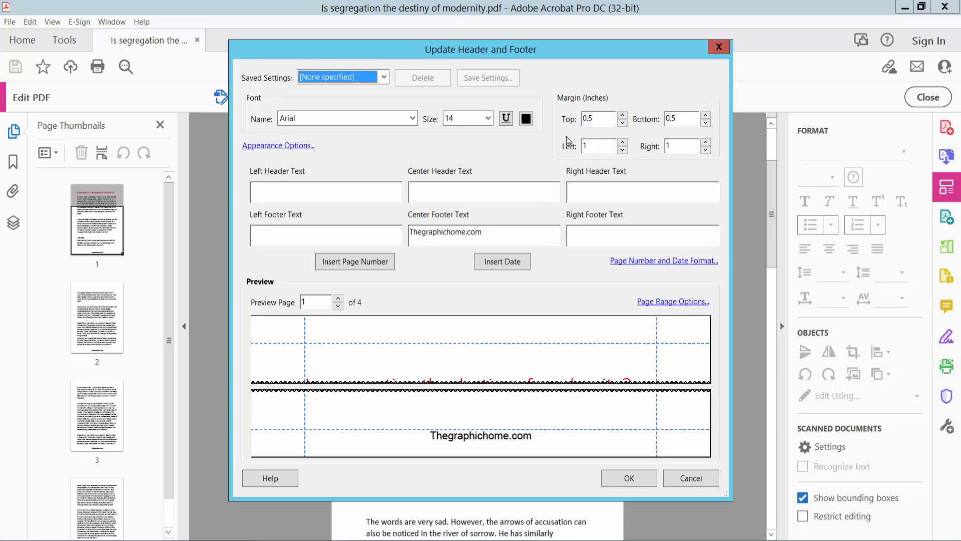
double_click(444, 231)
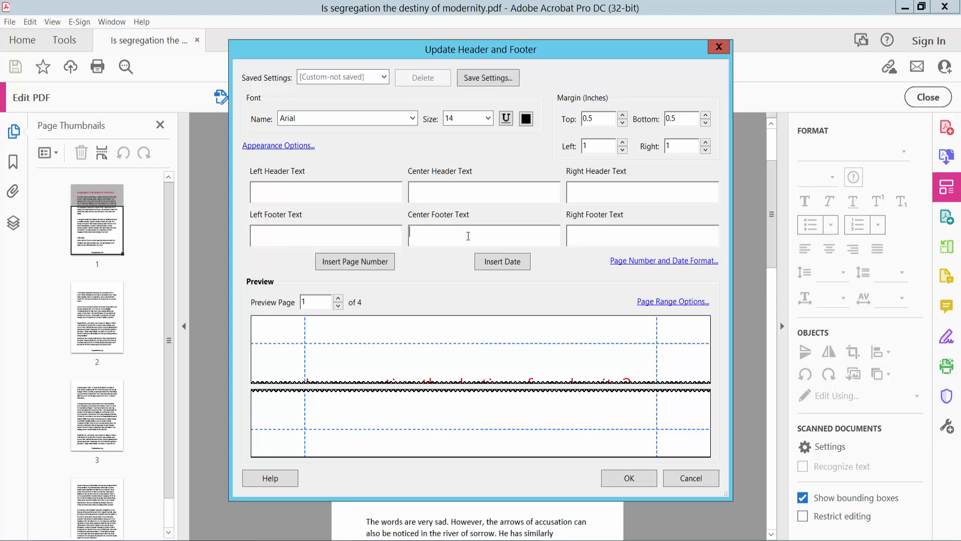
type("typte yor")
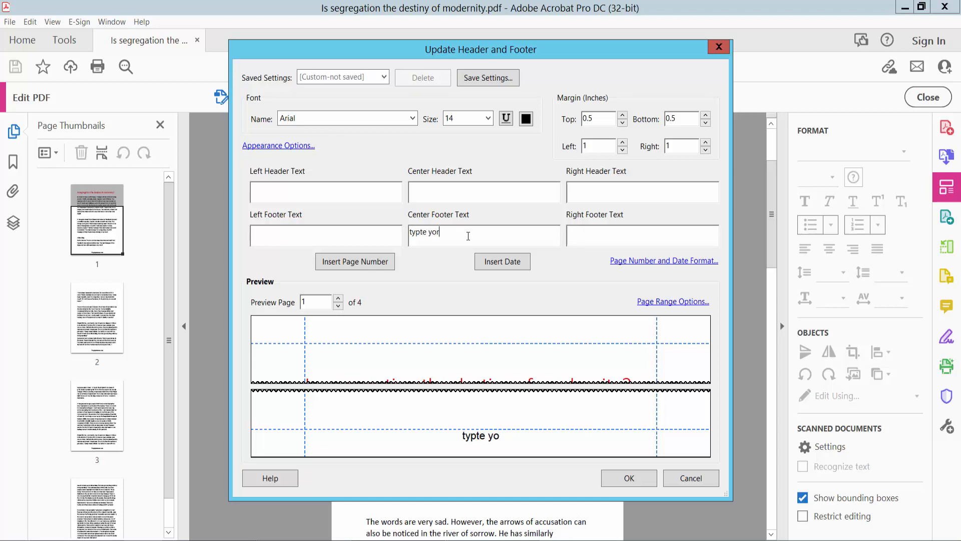
type("ur")
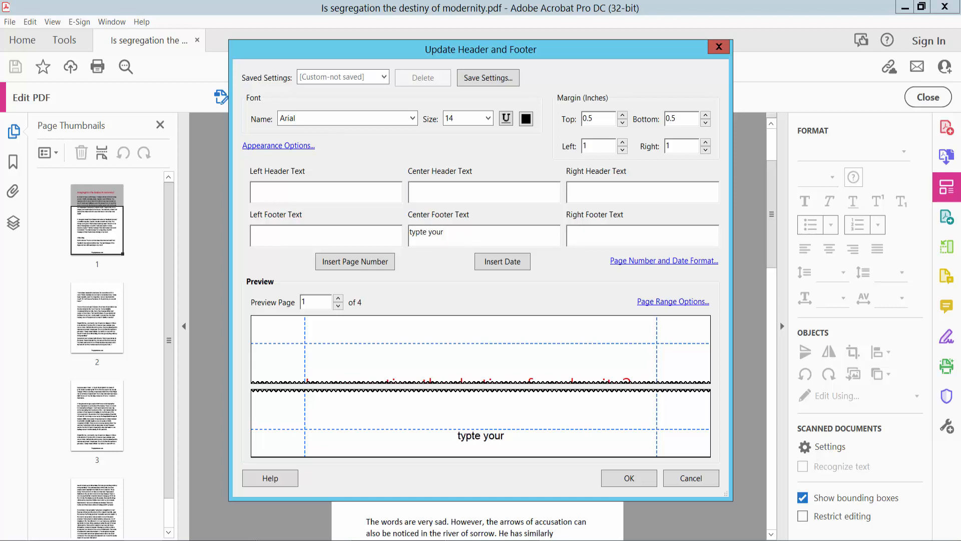
double_click(425, 231)
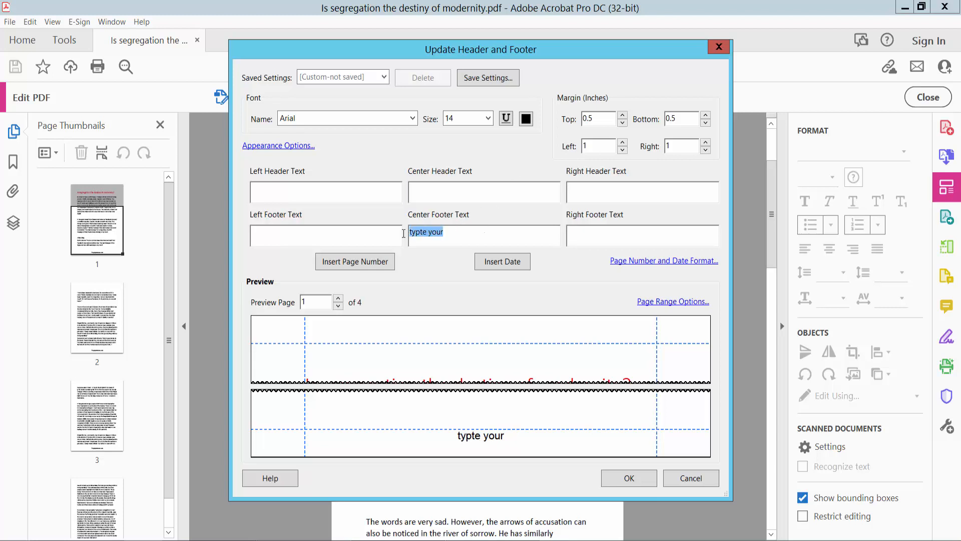
- Set the header and footer font colour to orange
left_click(525, 118)
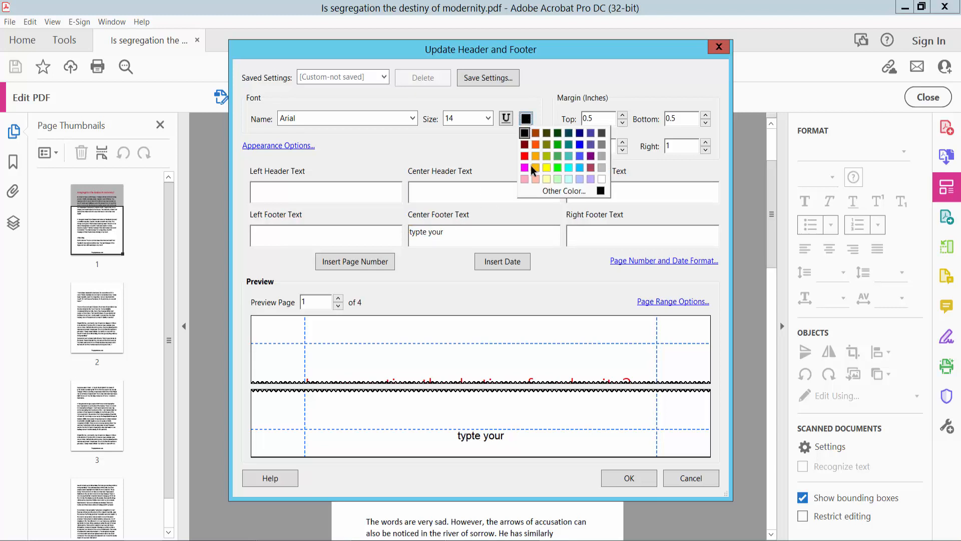
left_click(537, 166)
type("finix.c")
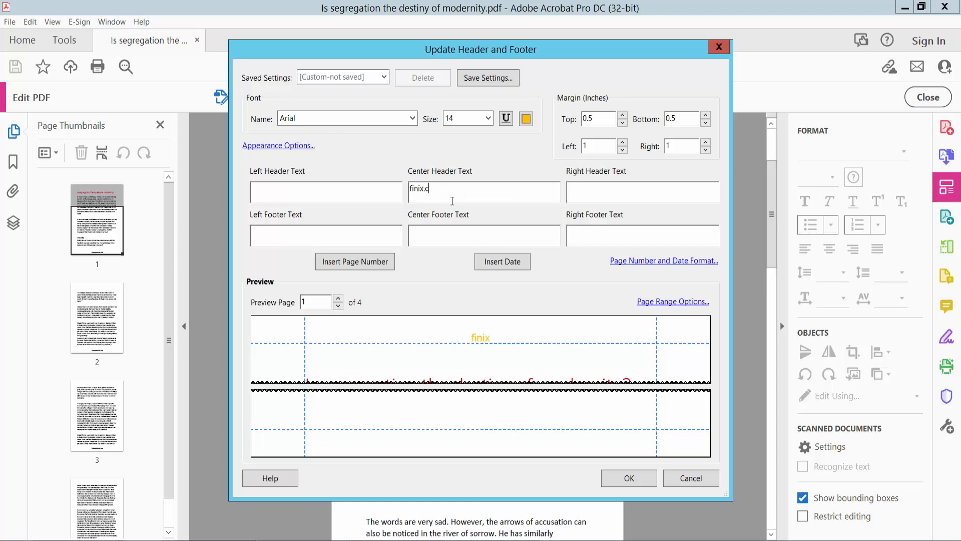
- Give the finix.com header a deeper orange colour and the Arial Black Bold font
left_click(526, 118)
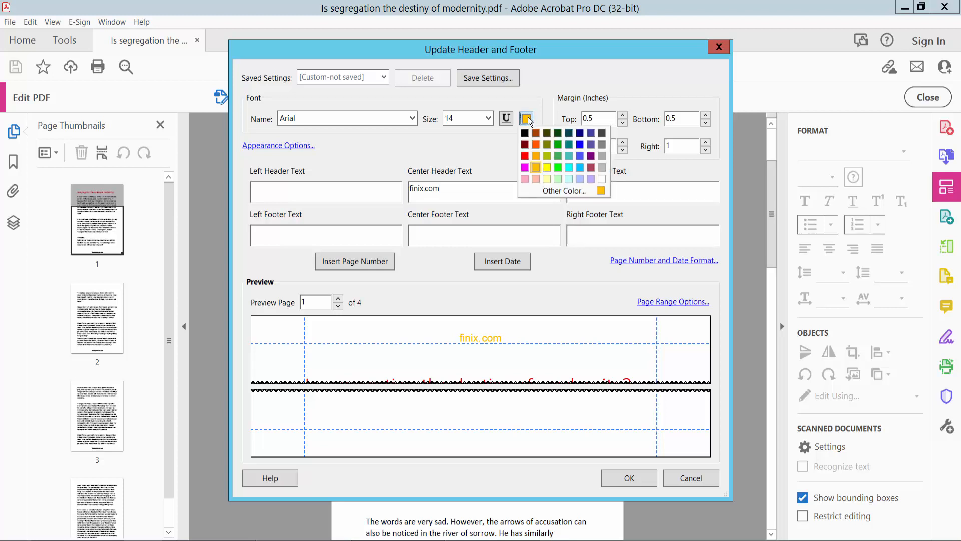
left_click(540, 144)
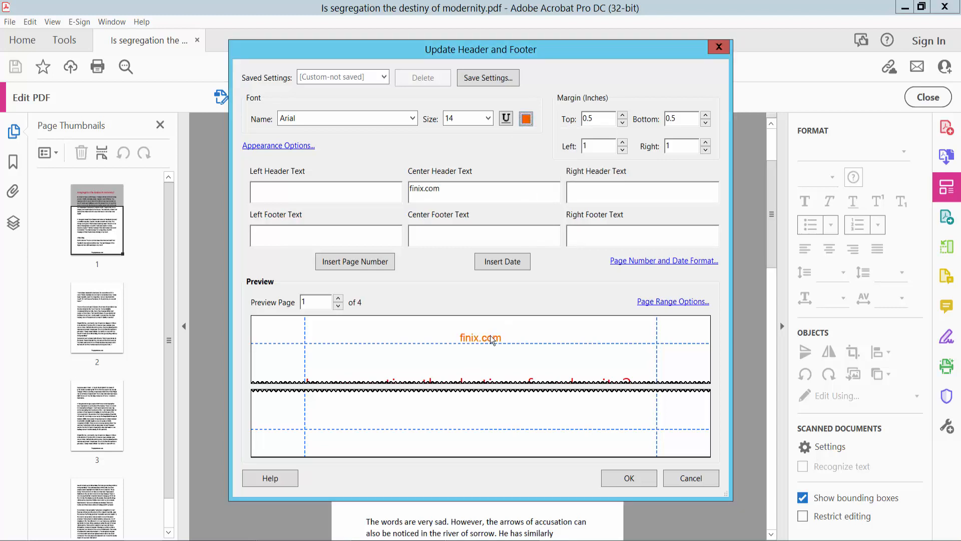
mouse_move(456, 161)
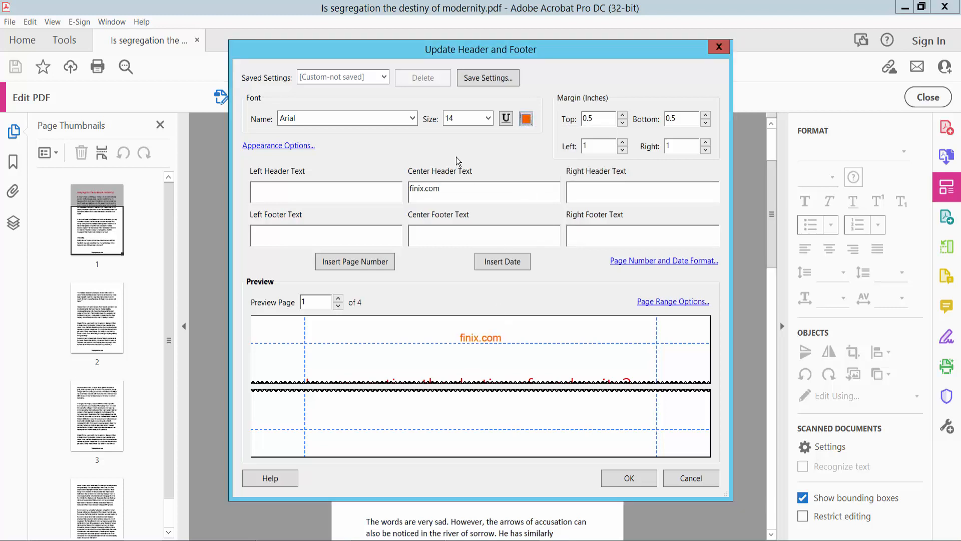
left_click(413, 117)
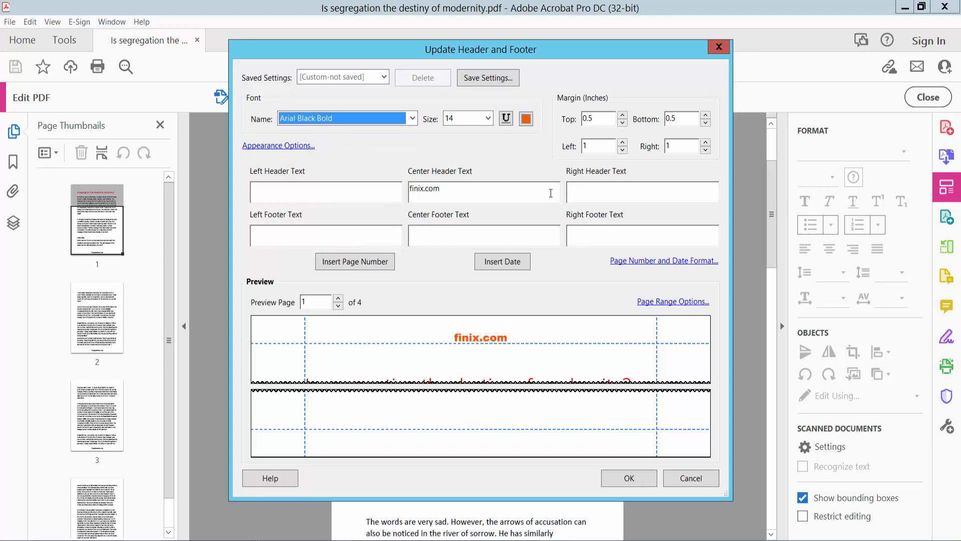
mouse_move(681, 302)
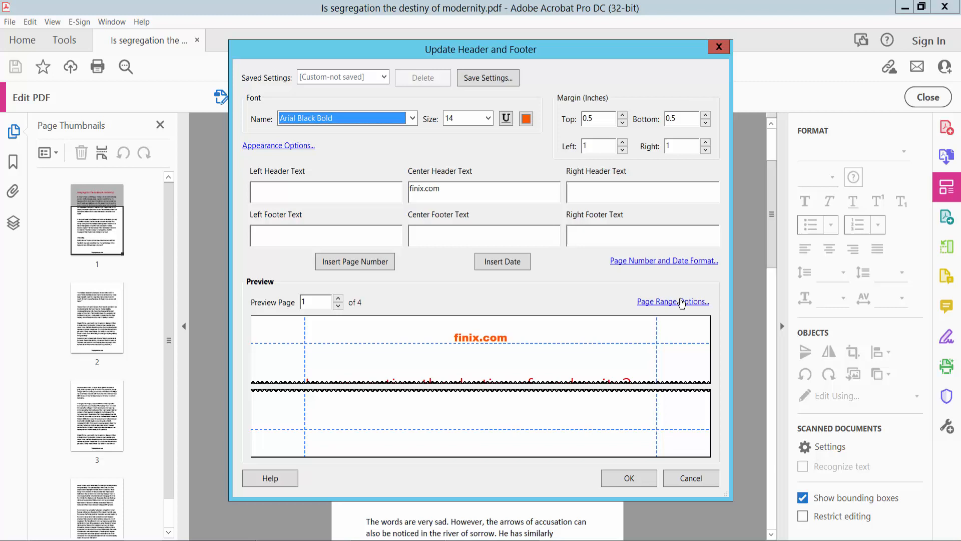
- Keep the header's page range set to All Pages
left_click(673, 301)
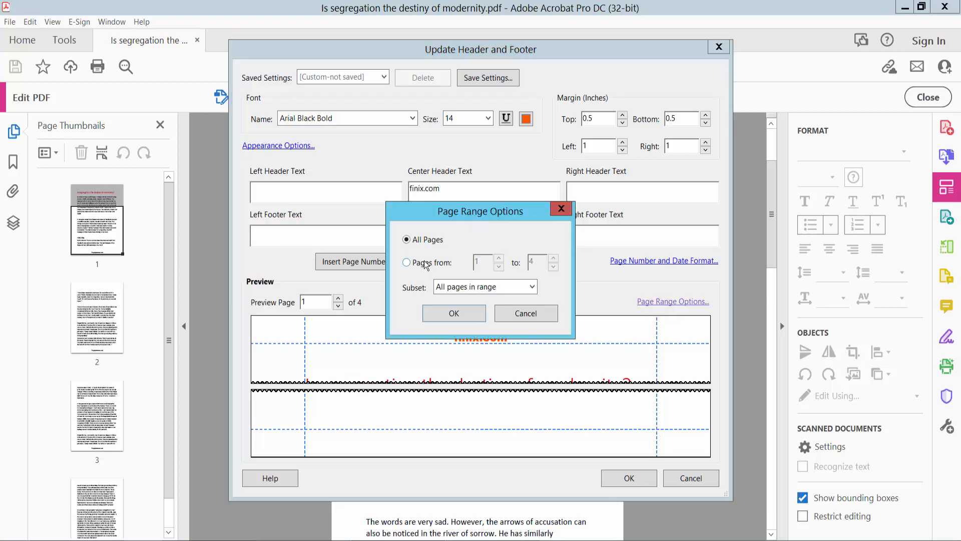
left_click(407, 262)
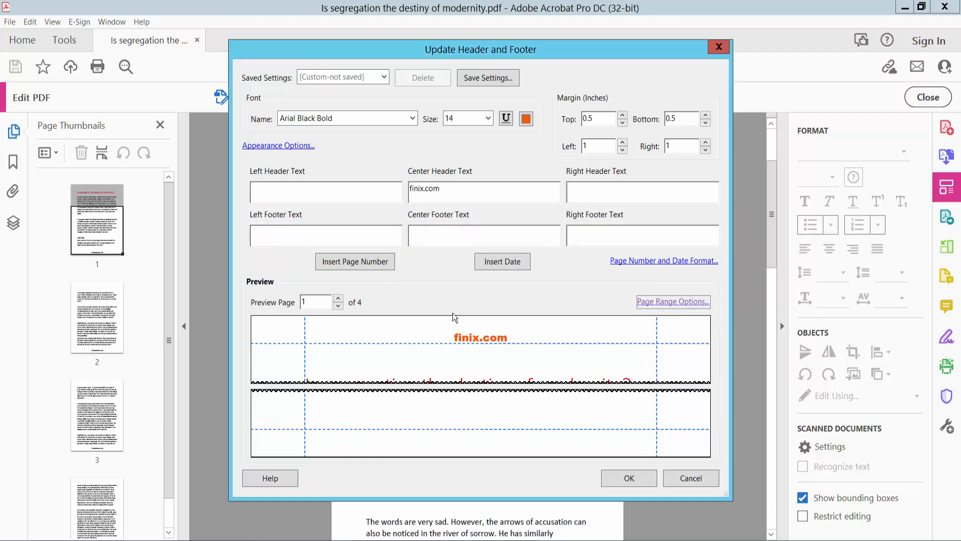
mouse_move(628, 477)
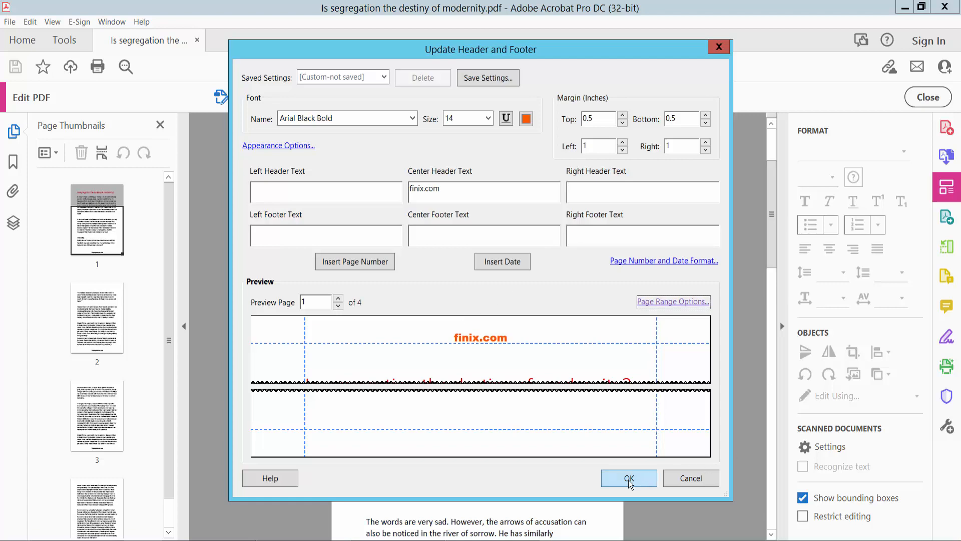
- Apply the header and footer changes, scroll through the pages, and return to page 1
left_click(629, 478)
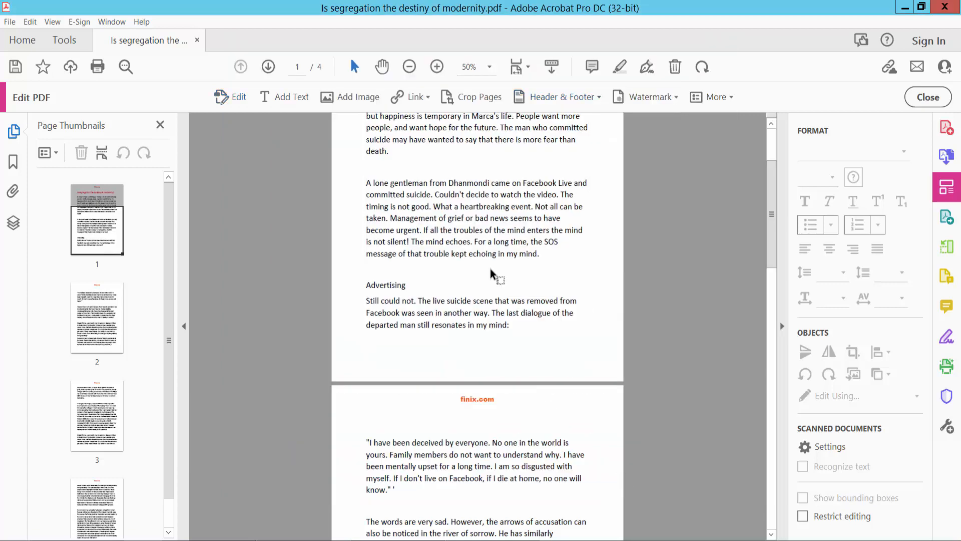
scroll("down", 3)
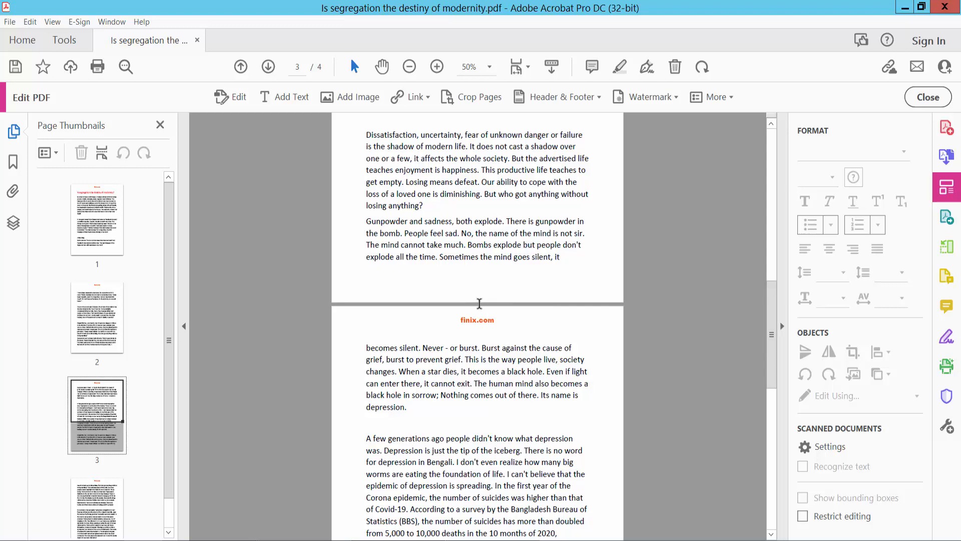
left_click(240, 66)
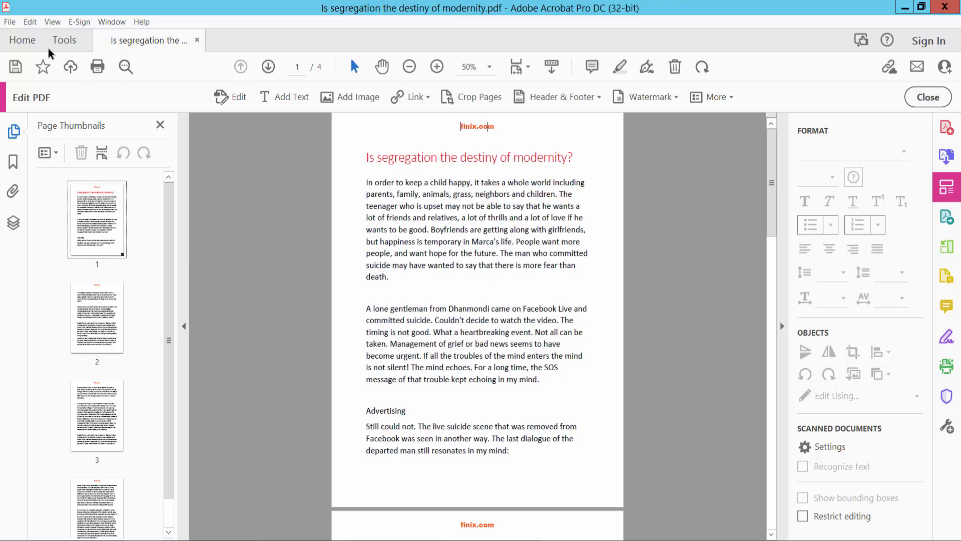
left_click(9, 21)
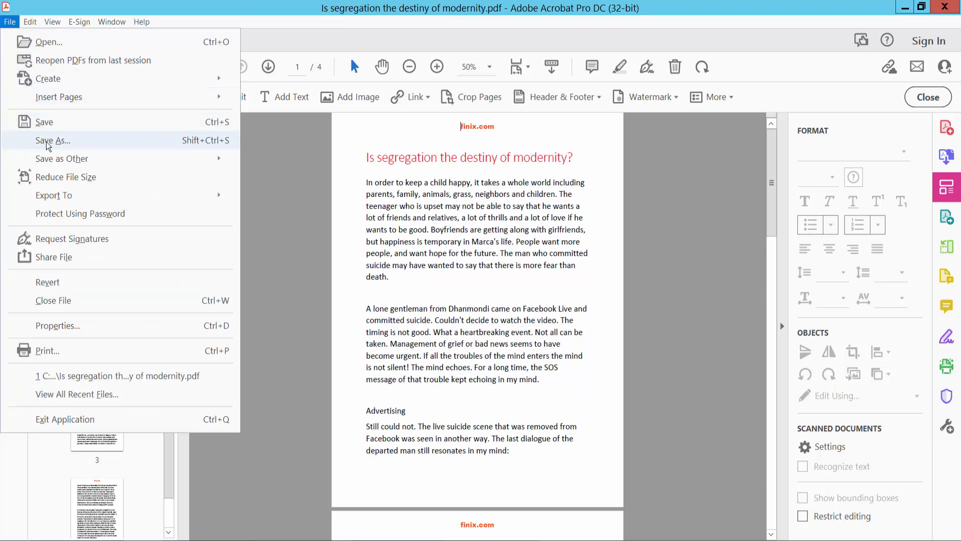